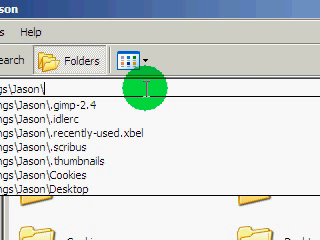
pyautogui.write('send')
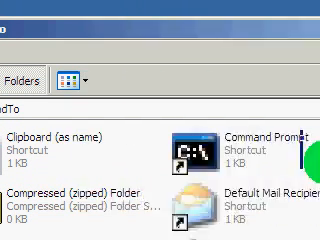
pyautogui.scroll(-3)
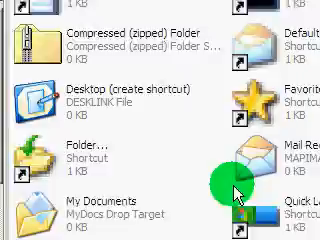
pyautogui.scroll(-3)
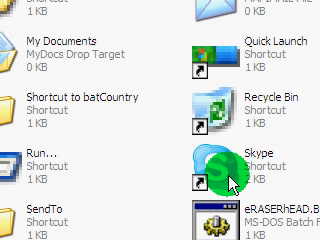